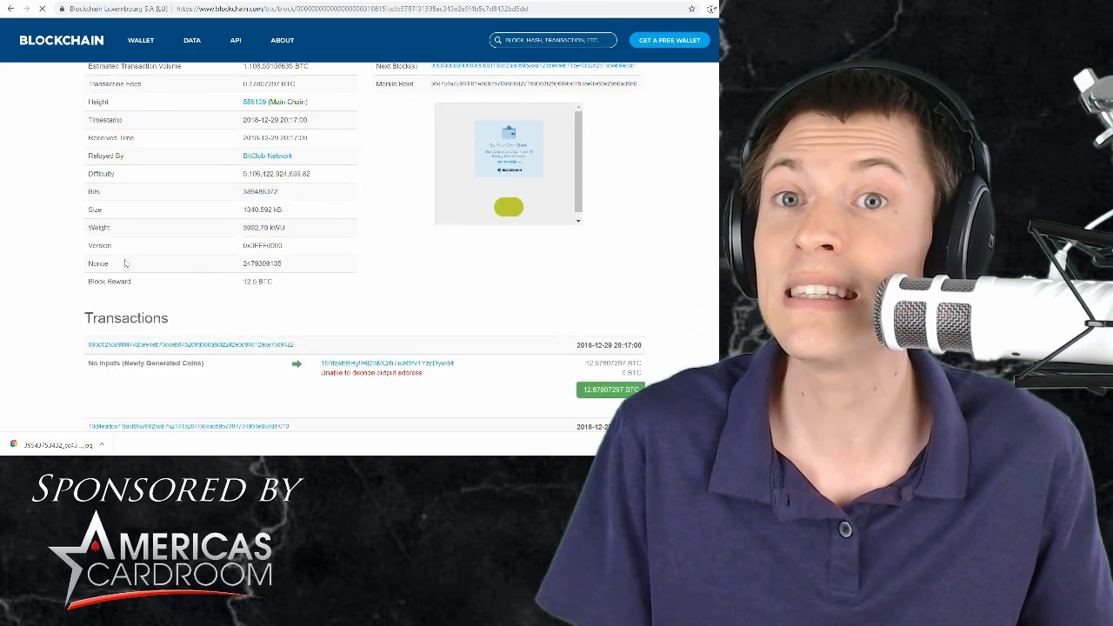
- Scroll the block page down to the Transactions list showing the coinbase reward and first transactions
scroll("down", 3)
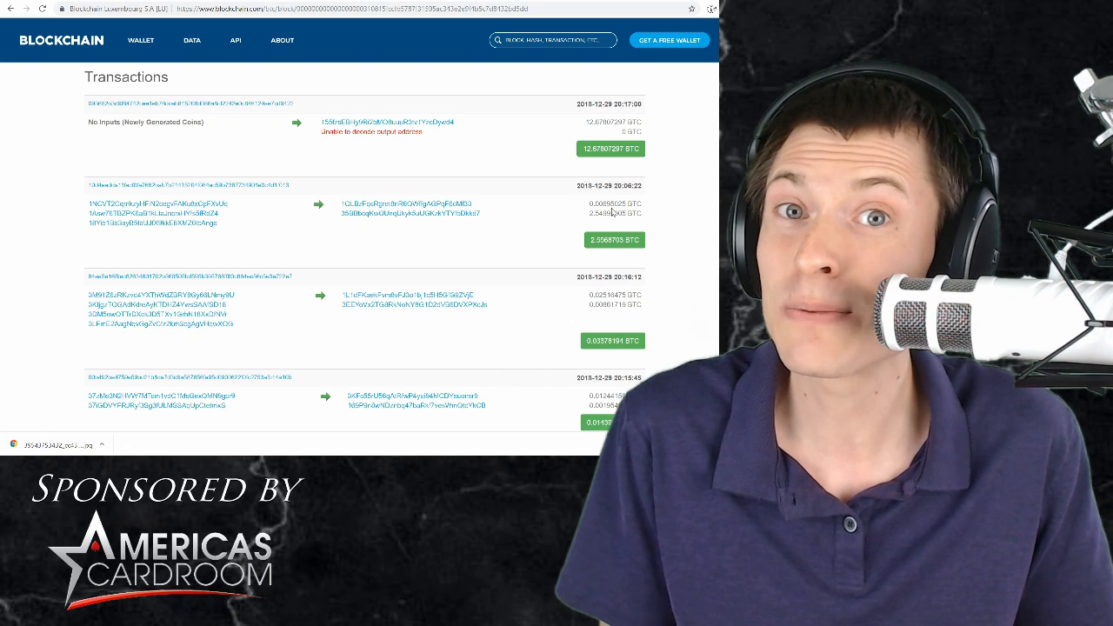
double_click(447, 213)
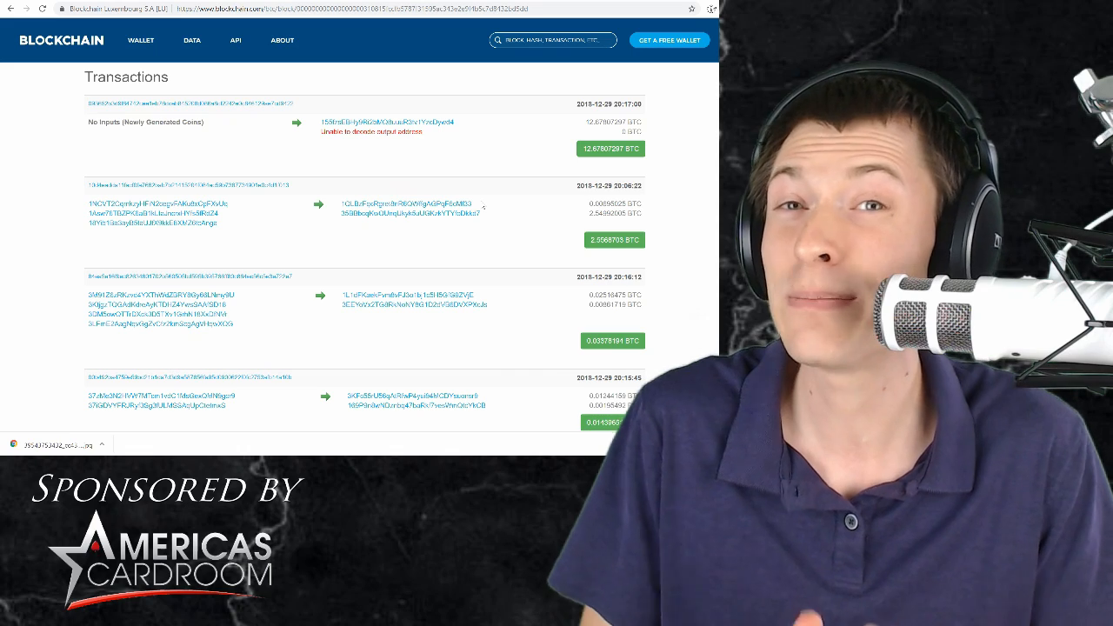
scroll("down", 3)
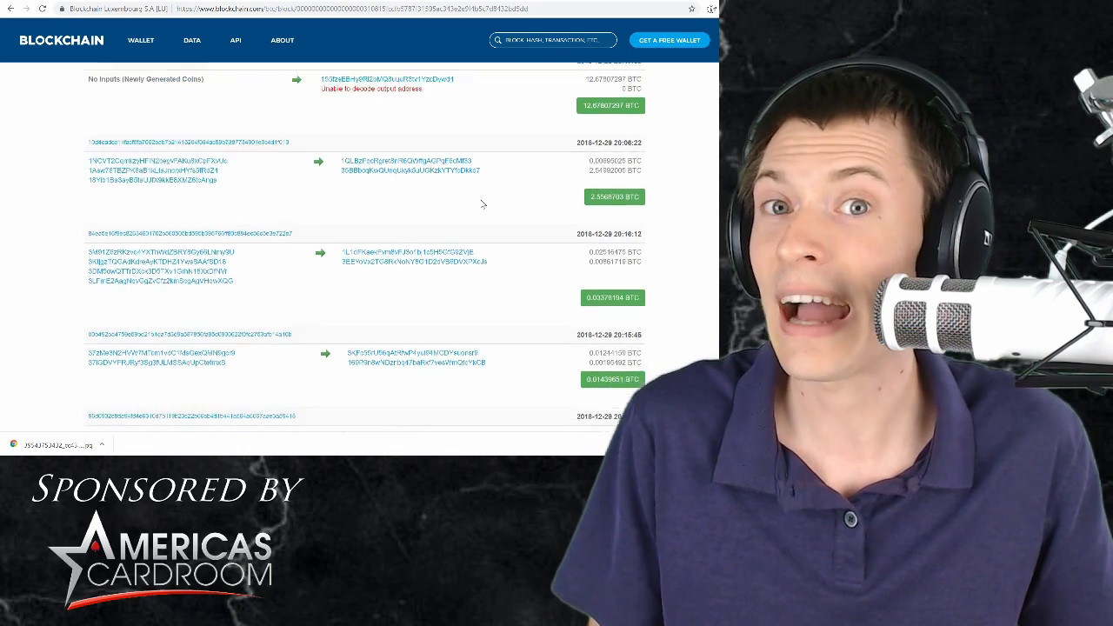
scroll("down", 3)
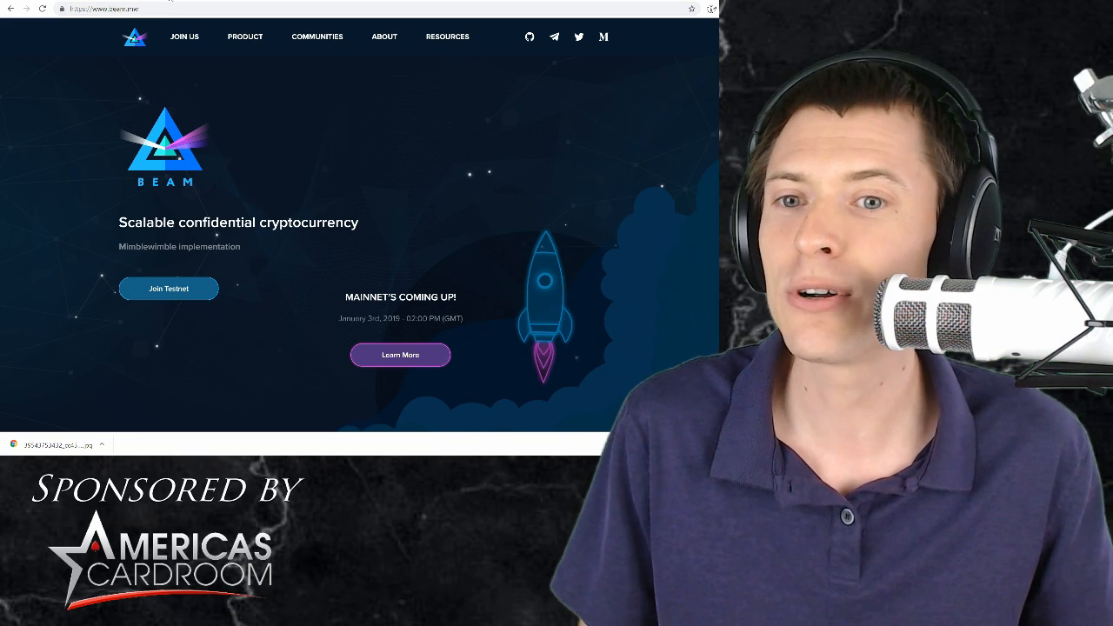
- Load grin-tech.org to show the Grin Mimblewimble project homepage
type("grin-tech.org")
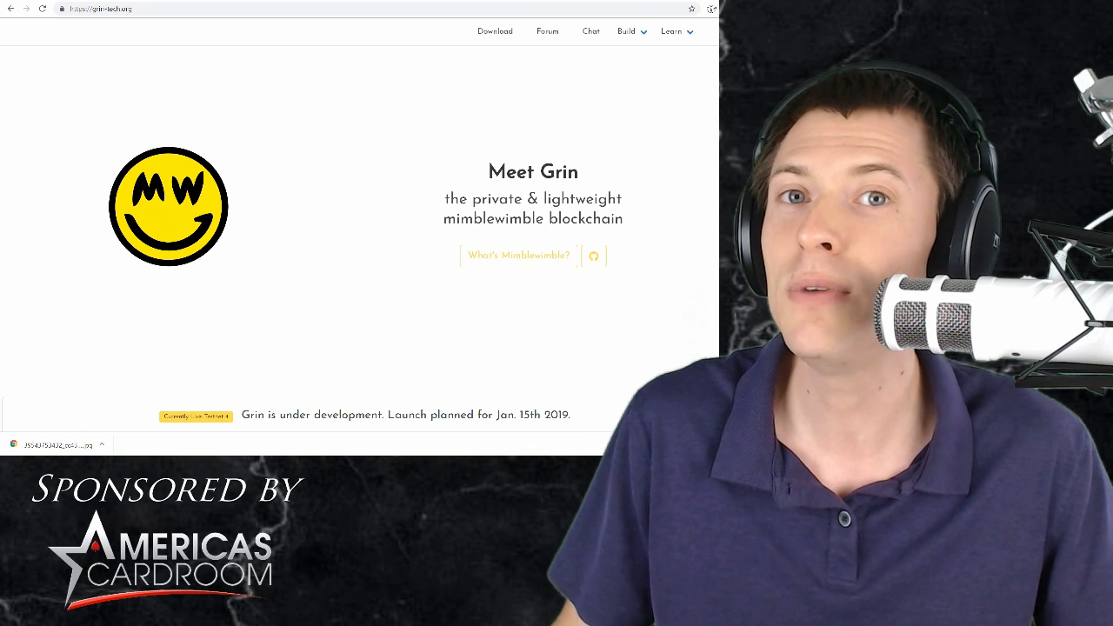